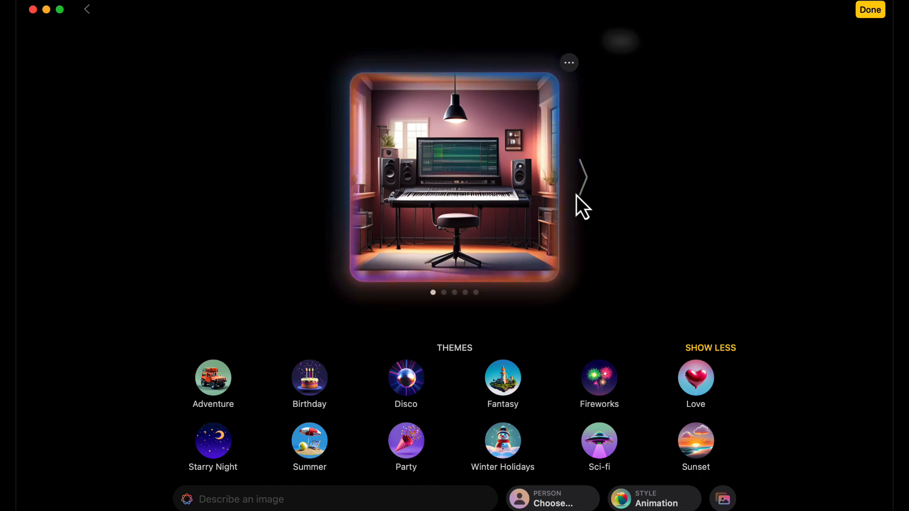
mouse_move(492, 209)
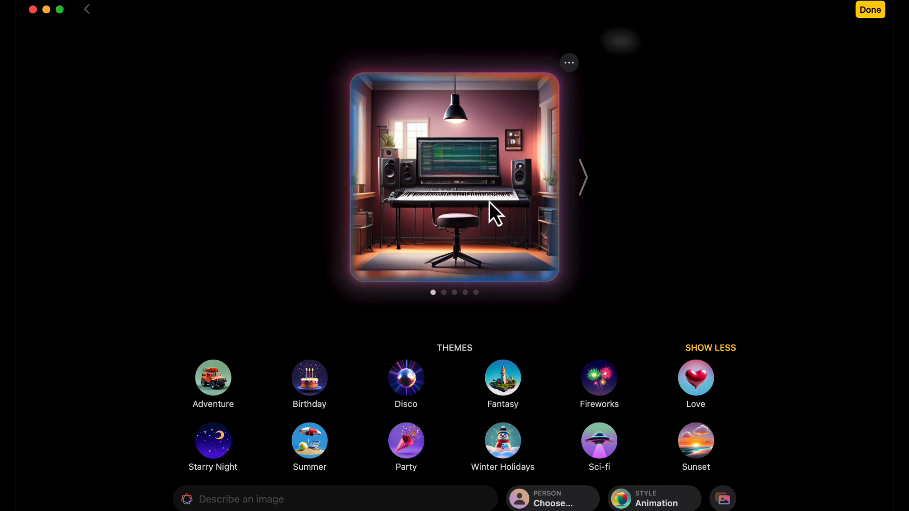
Move to the next generated variation of the animated recording studio image
click(582, 178)
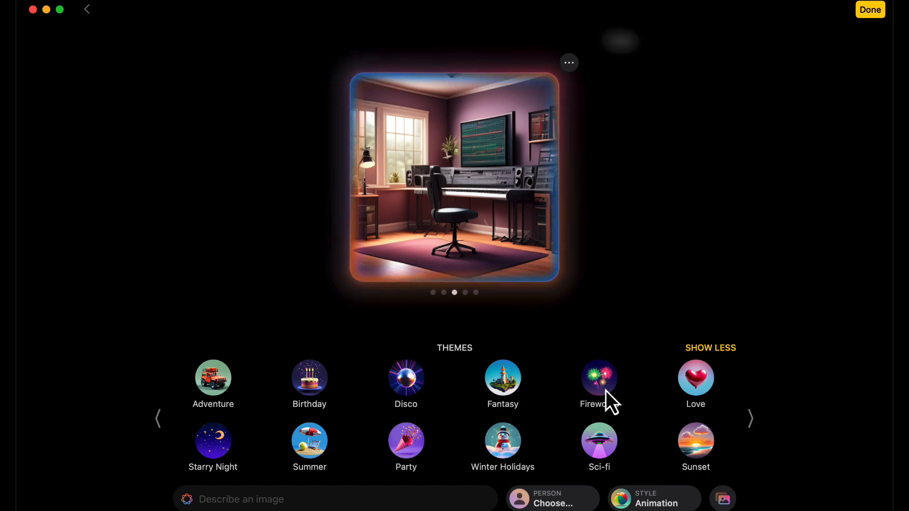
Collapse the suggestions and add the Rainforest theme to the recording studio image
click(709, 347)
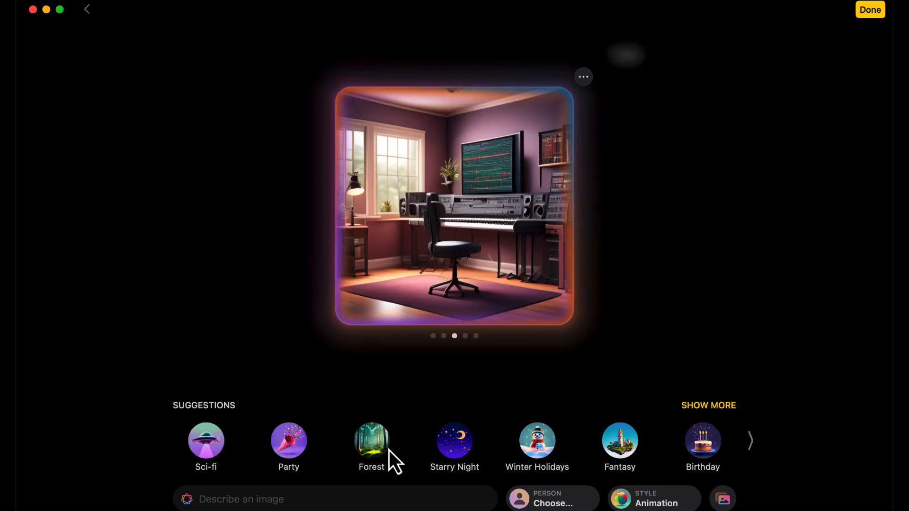
click(371, 440)
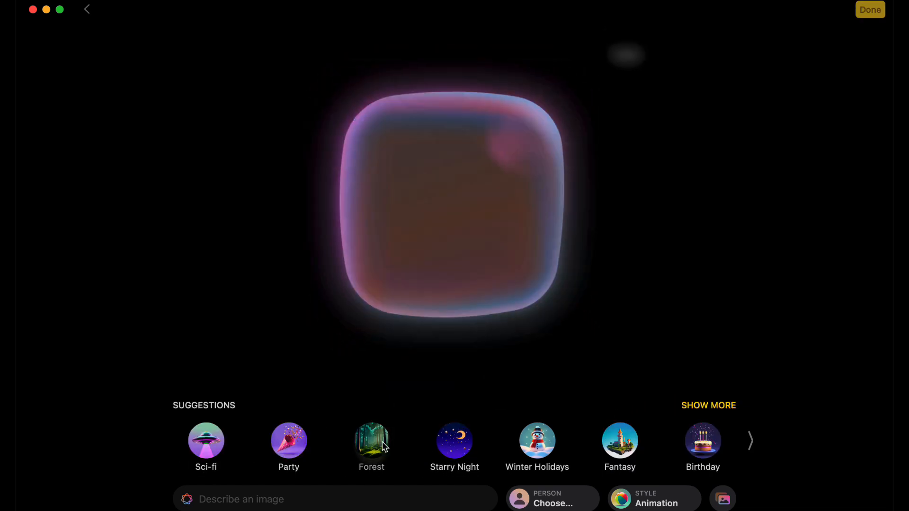
click(371, 440)
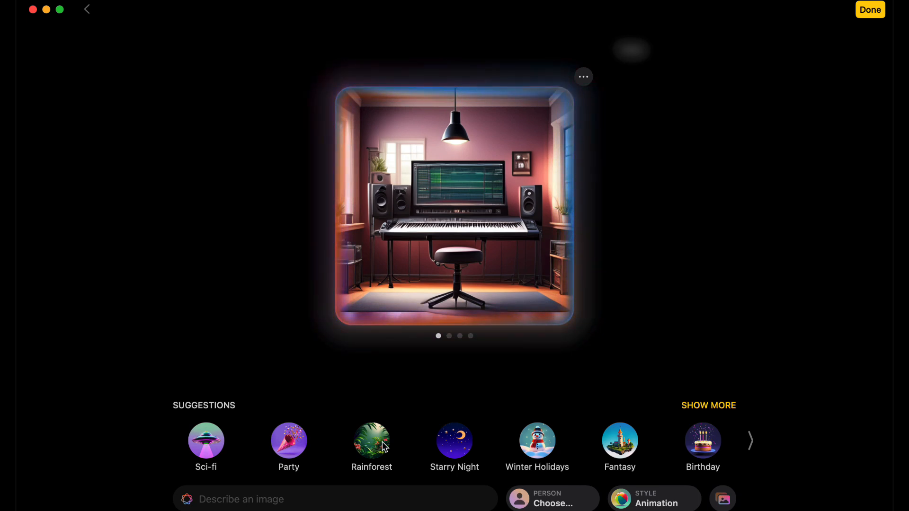
click(371, 440)
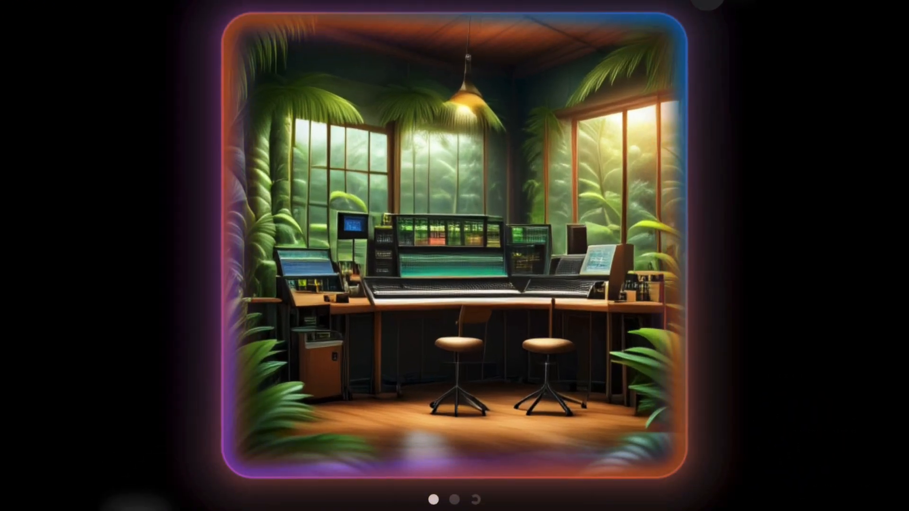
Browse through the generated rainforest studio variations
click(724, 246)
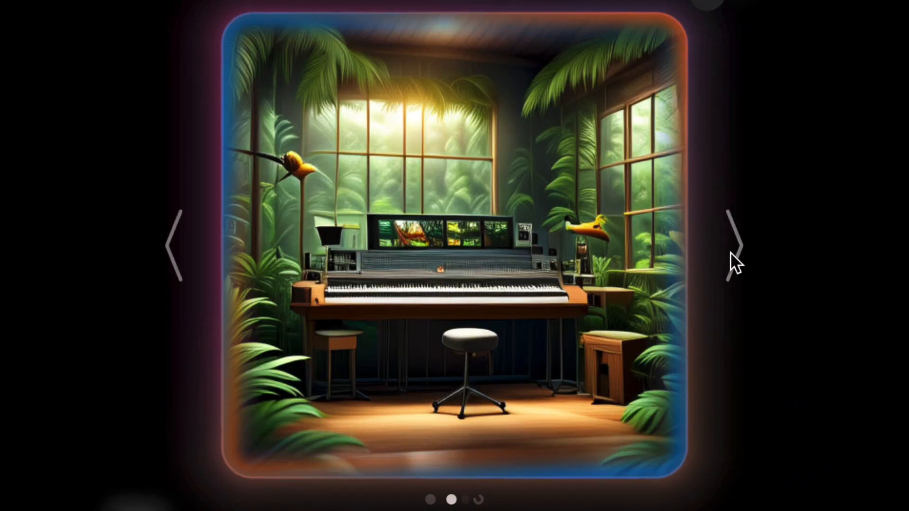
click(726, 241)
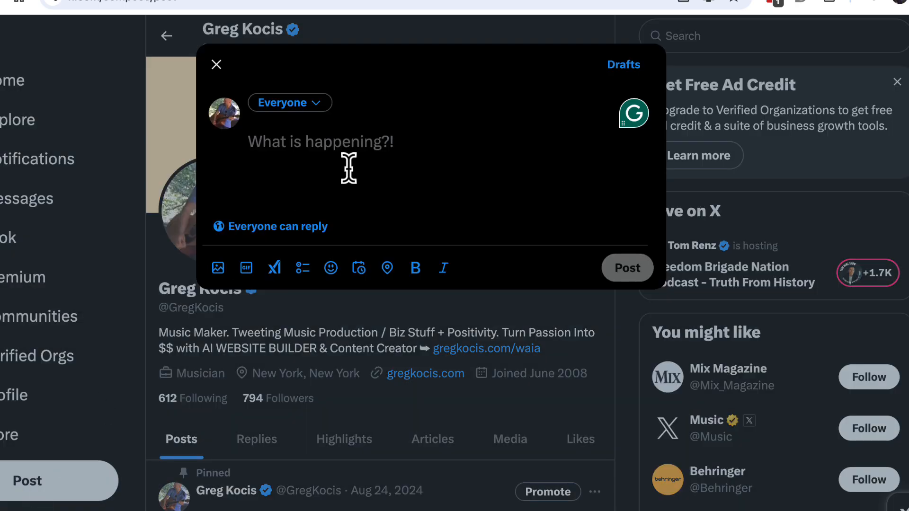
Draft an X post reading "Apple" with the rainforest studio image attached
text(Apple)
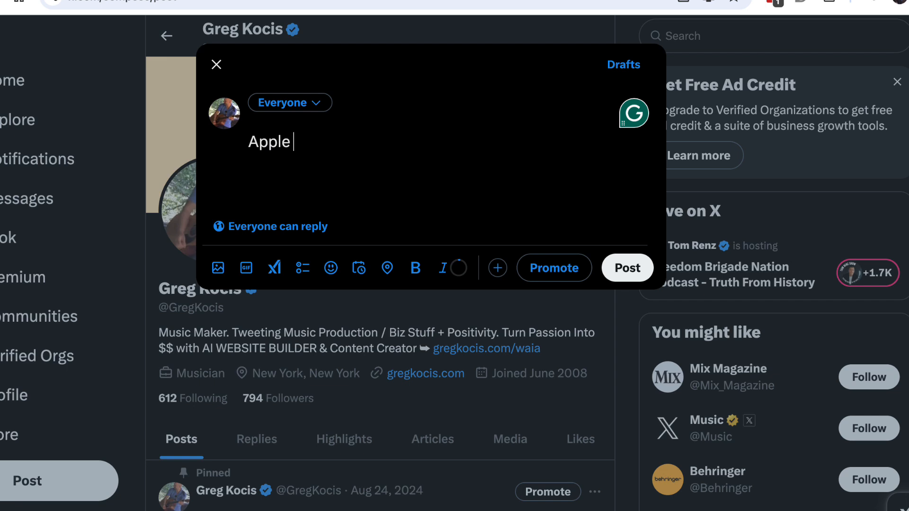
click(218, 267)
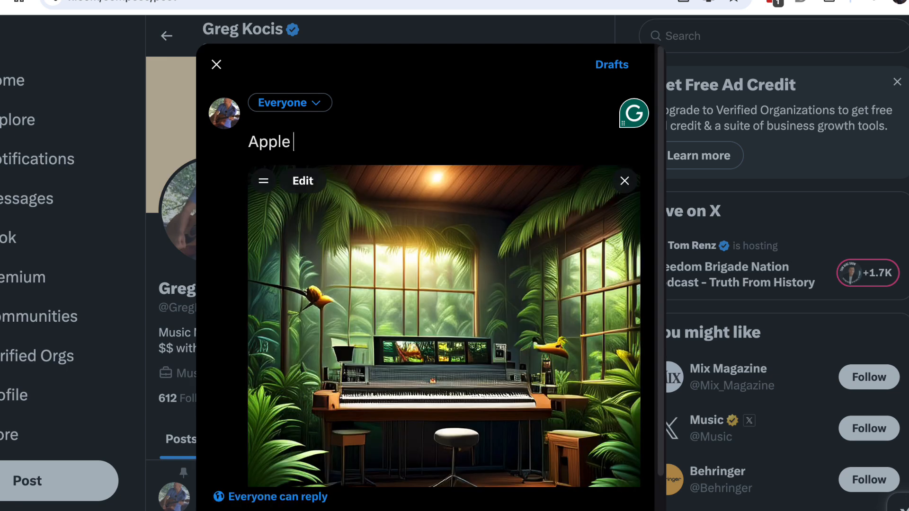
mouse_move(378, 181)
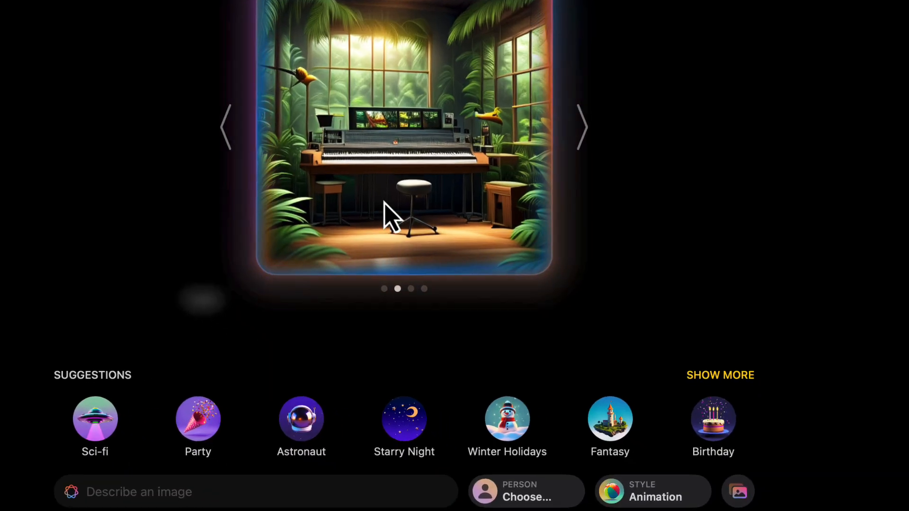
Return to the plain indoor studio image in the pink-walled room
click(524, 491)
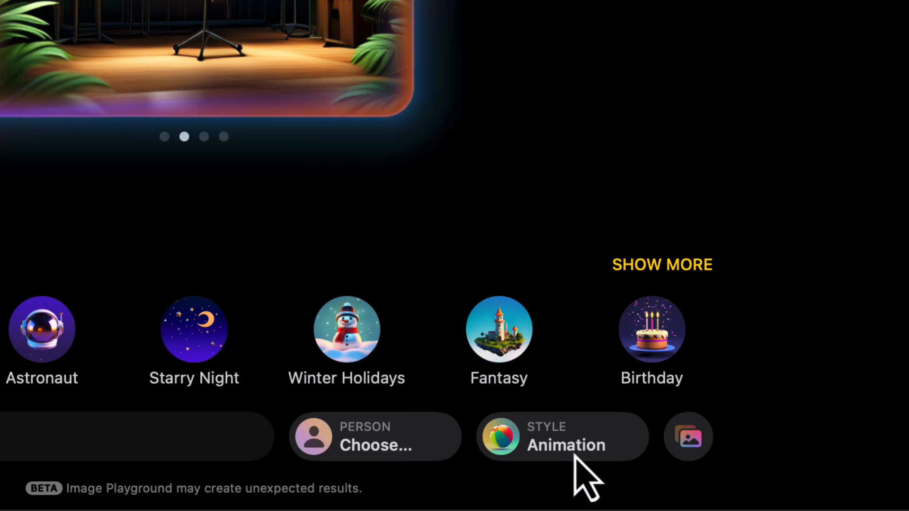
click(561, 435)
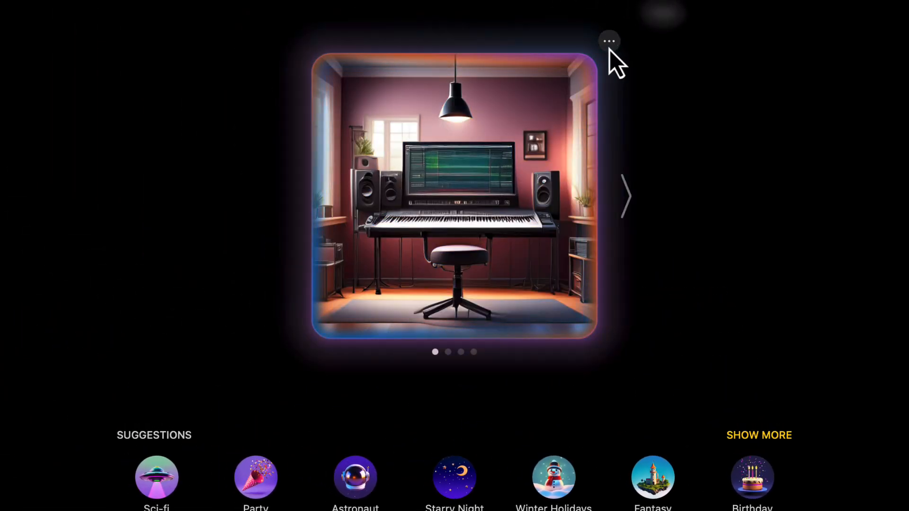
Bring up the image actions menu with copy, share and save for the studio image
click(609, 41)
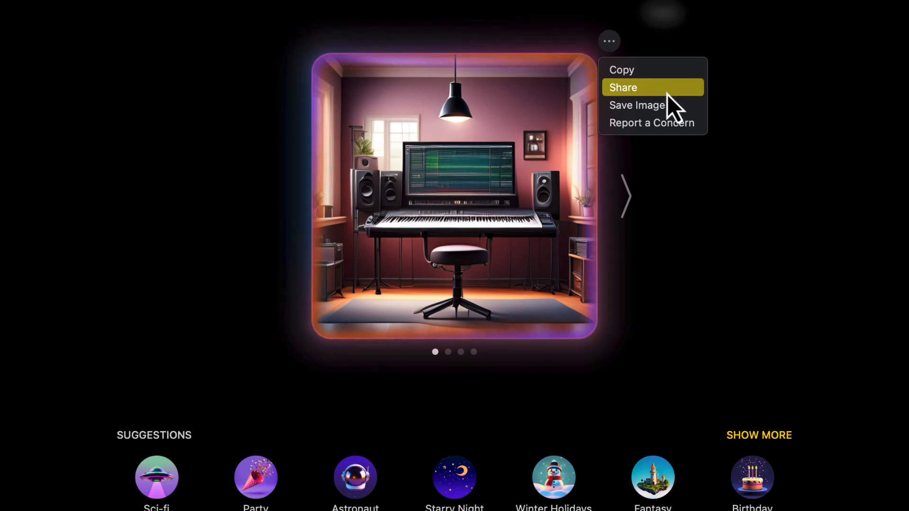
mouse_move(654, 105)
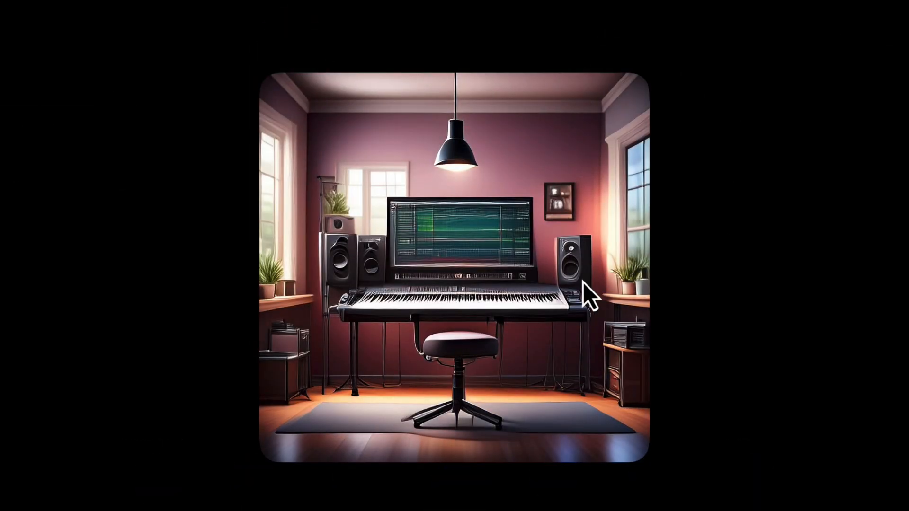
mouse_move(671, 49)
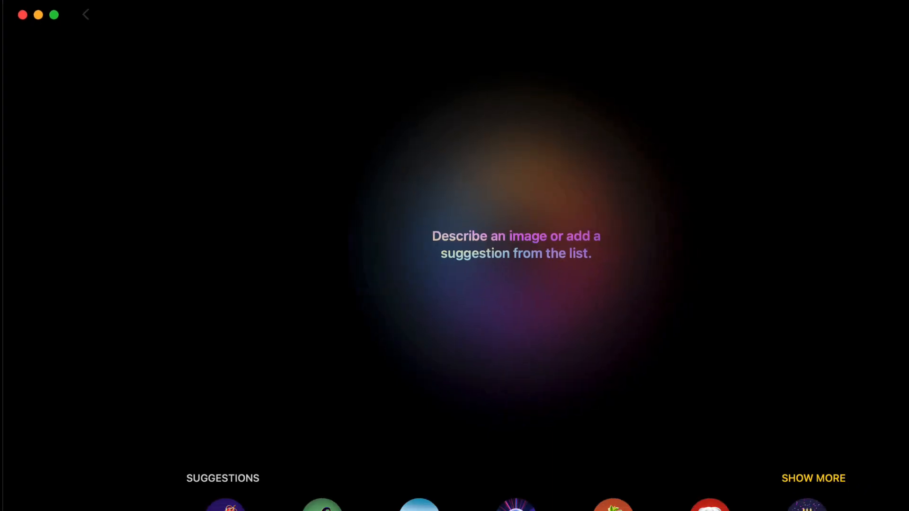
Base a new image on a drum photo chosen from the Drums shared album
click(722, 471)
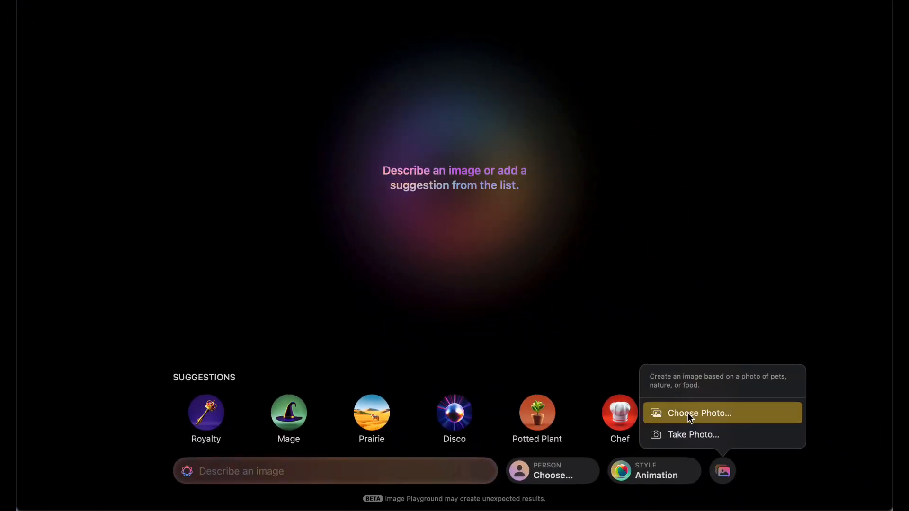
click(699, 413)
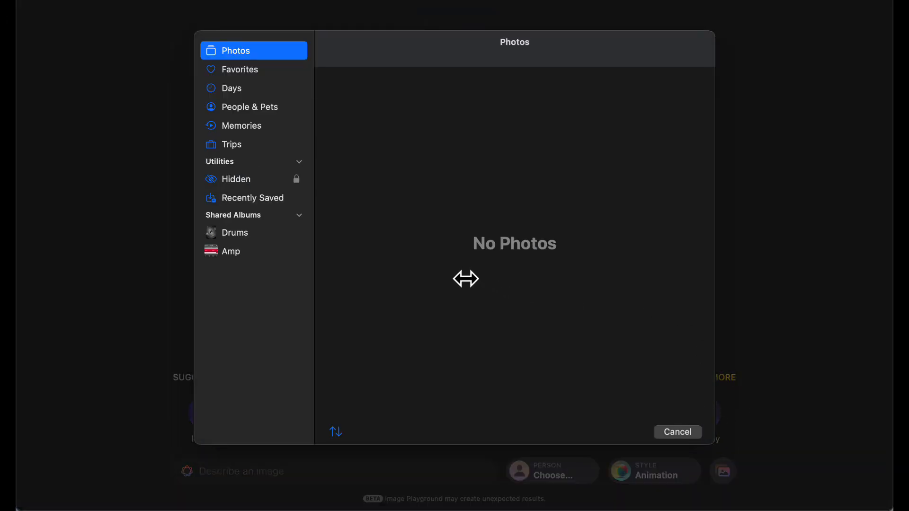
click(234, 233)
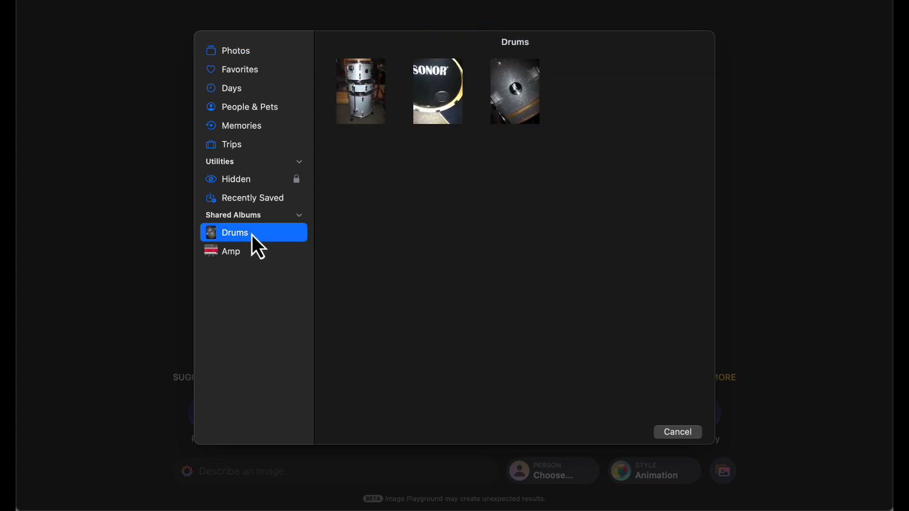
click(676, 432)
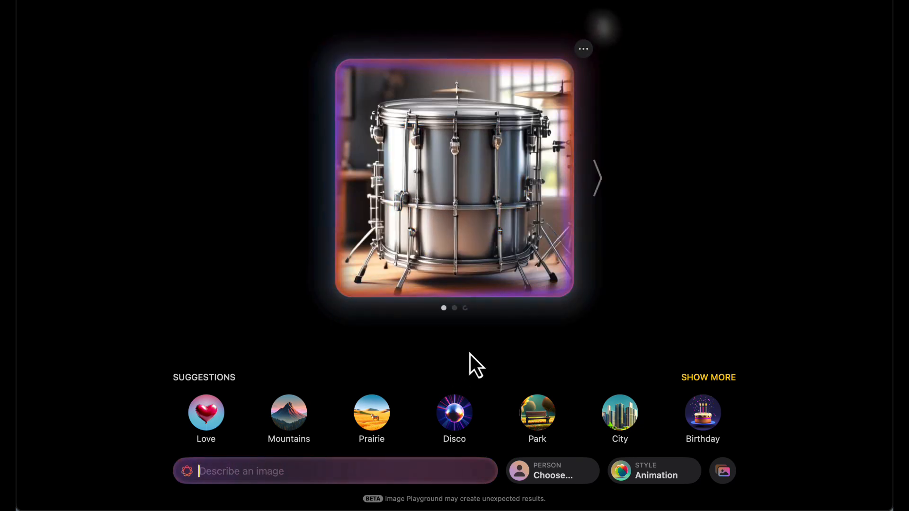
Browse the drum variations and settle on the full drum kit one
click(597, 179)
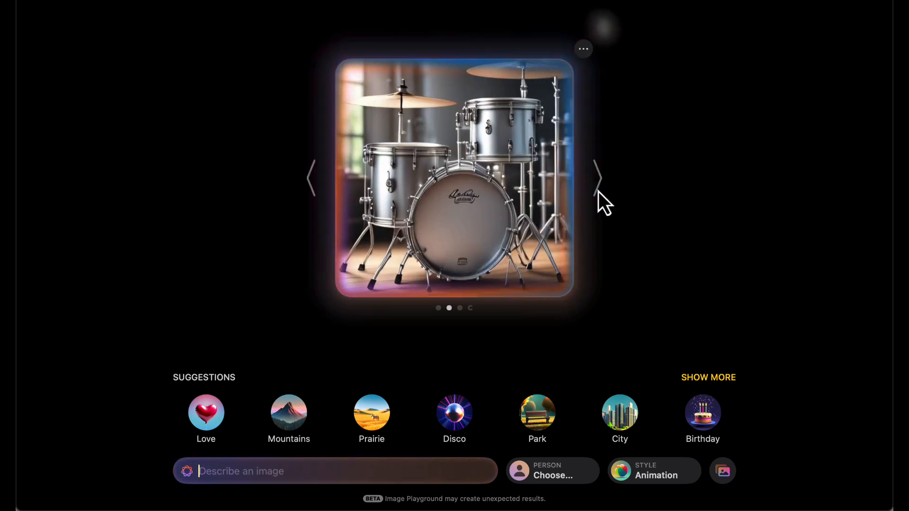
click(598, 179)
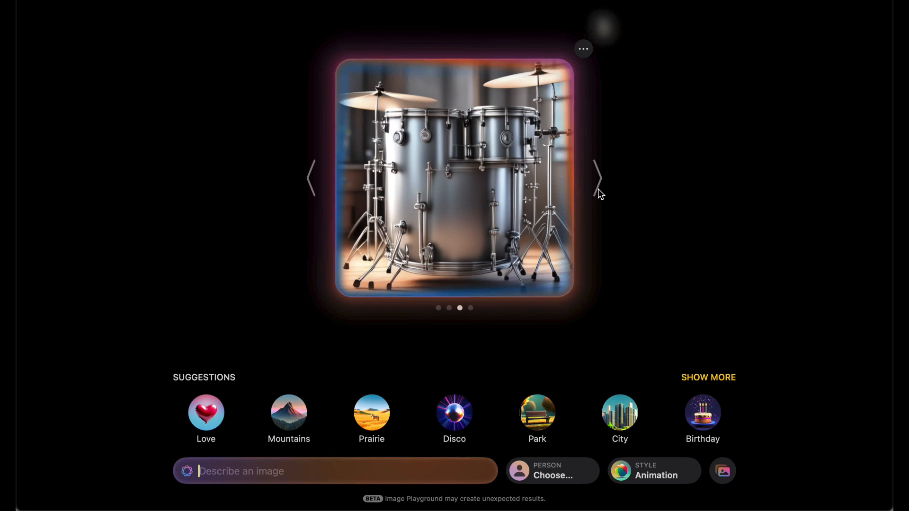
click(597, 178)
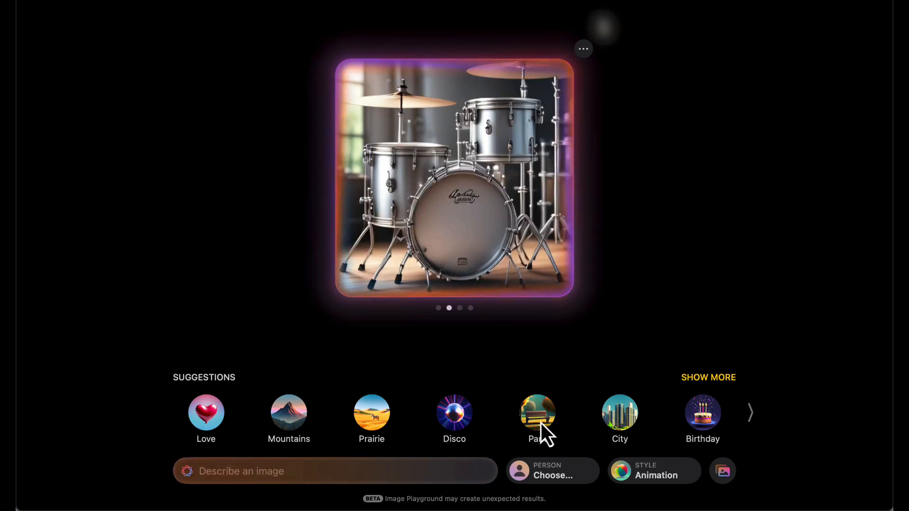
Add the Park suggestion to set the drum kit in a sunny park
click(537, 413)
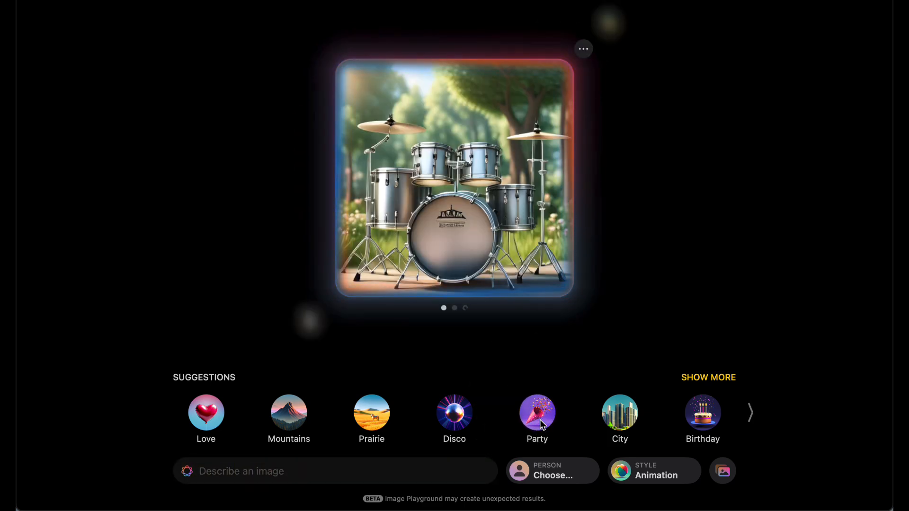
click(454, 414)
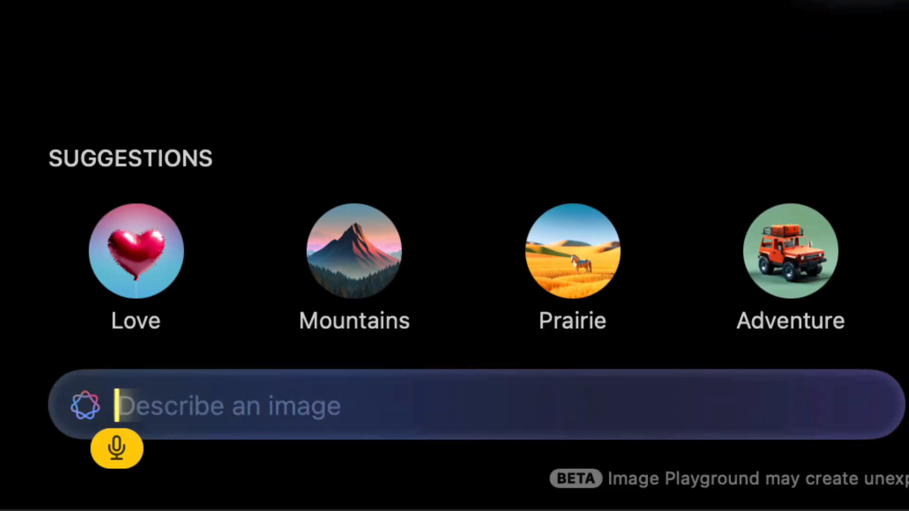
Describe a new image: "Make me an image of a Indie rock band"
text(Make me an image of a)
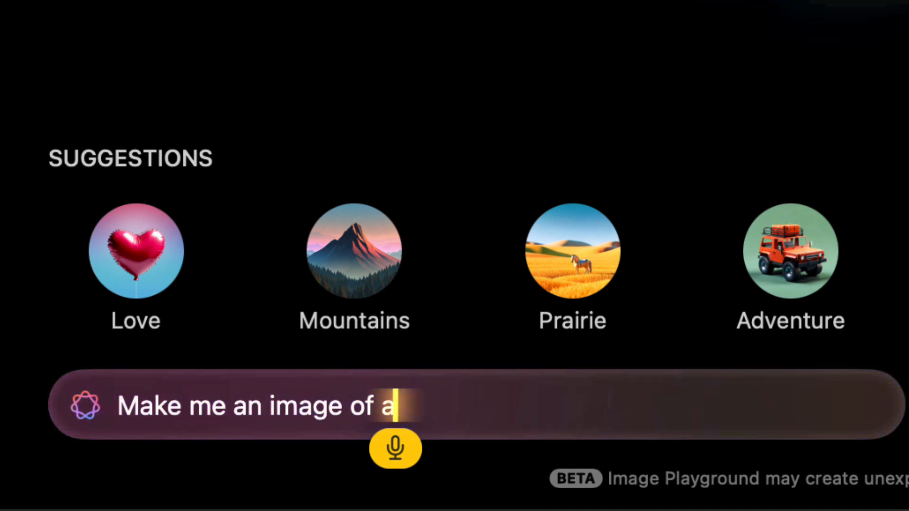
text(Indie rock band)
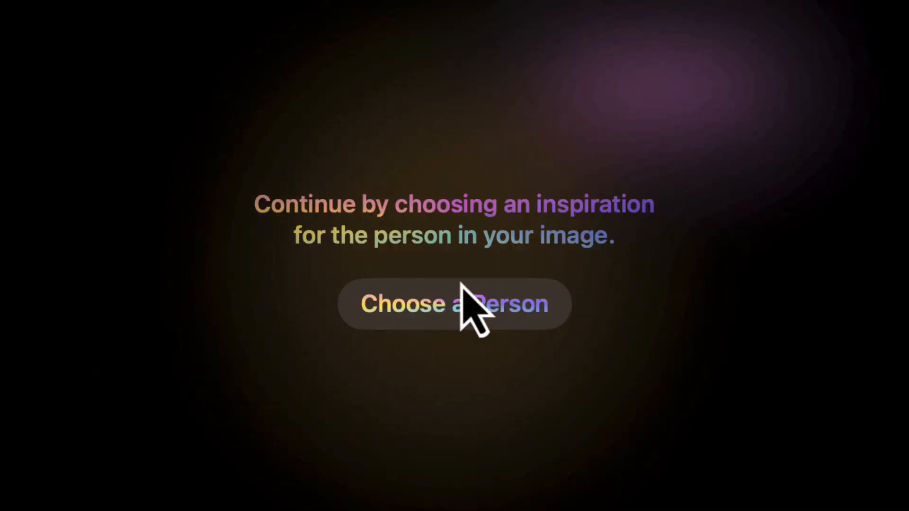
mouse_move(516, 342)
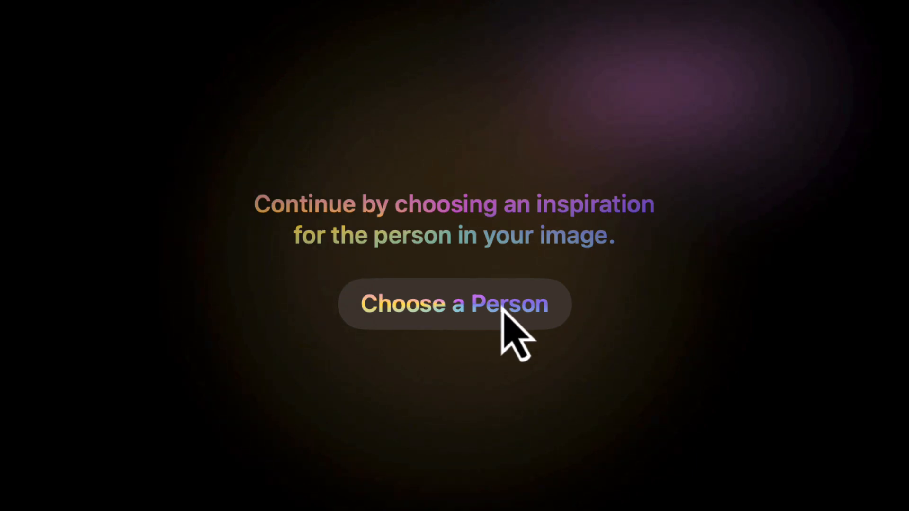
Choose an appearance preset for the band member in the image
click(453, 303)
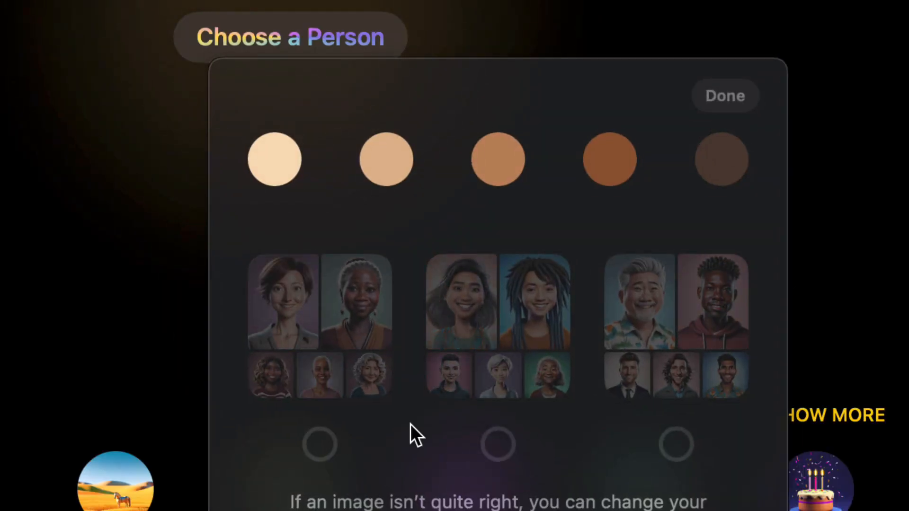
click(387, 159)
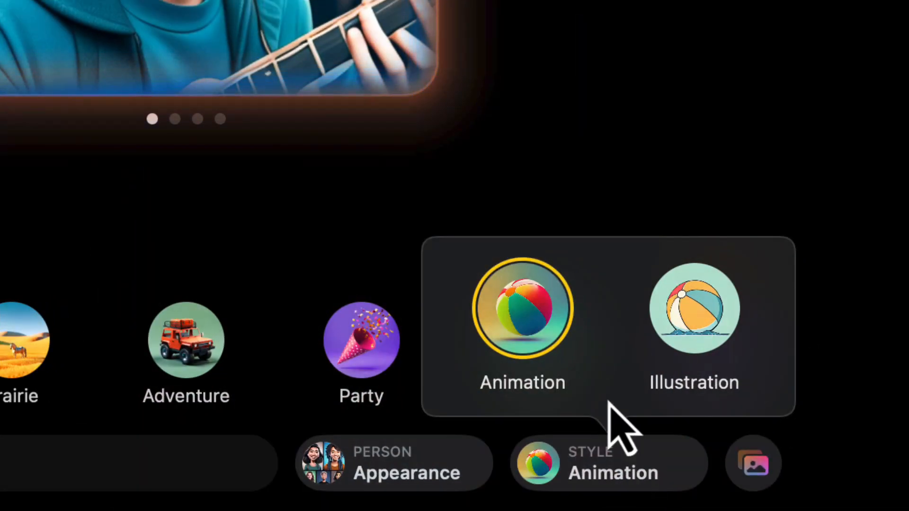
Switch the guitar-player image to the Illustration style
click(693, 307)
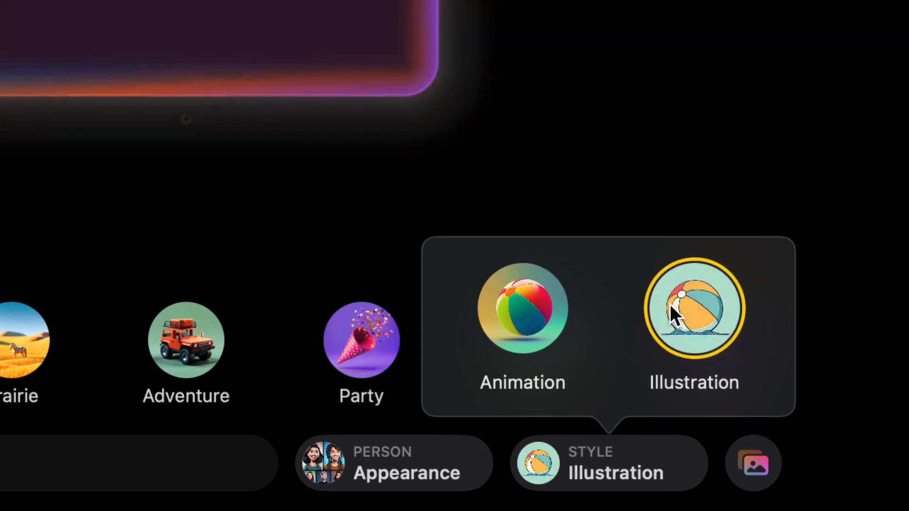